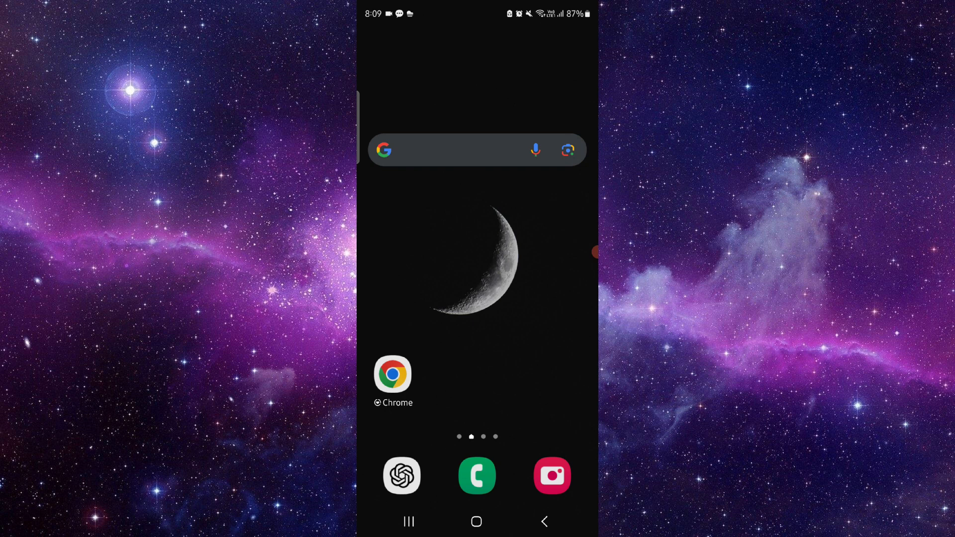
# Launch Chrome from the Android home screen to show Canva's Remove Audio from Video page
pyautogui.click(393, 374)
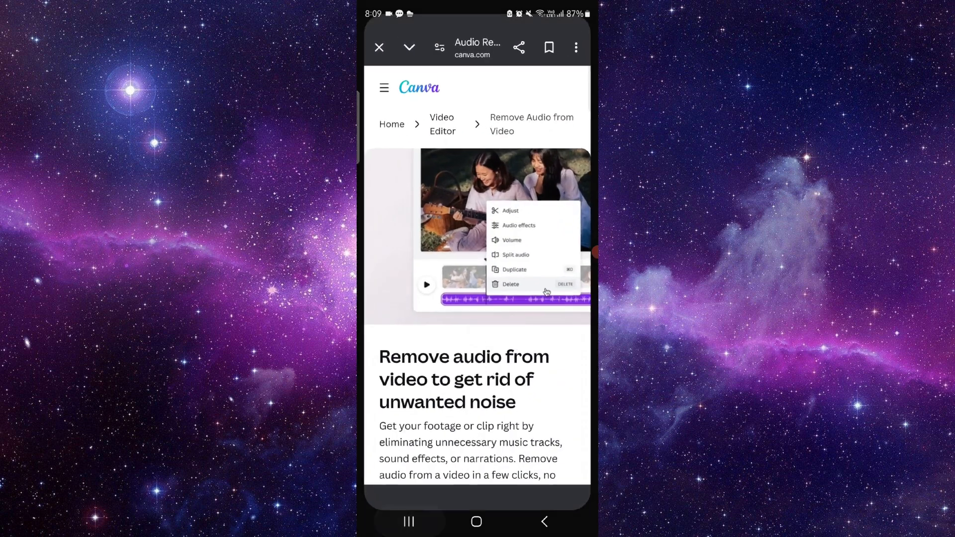
# Scroll the Canva page to its 'Remove audio from video' prompt, then open recent apps
pyautogui.scroll(3)
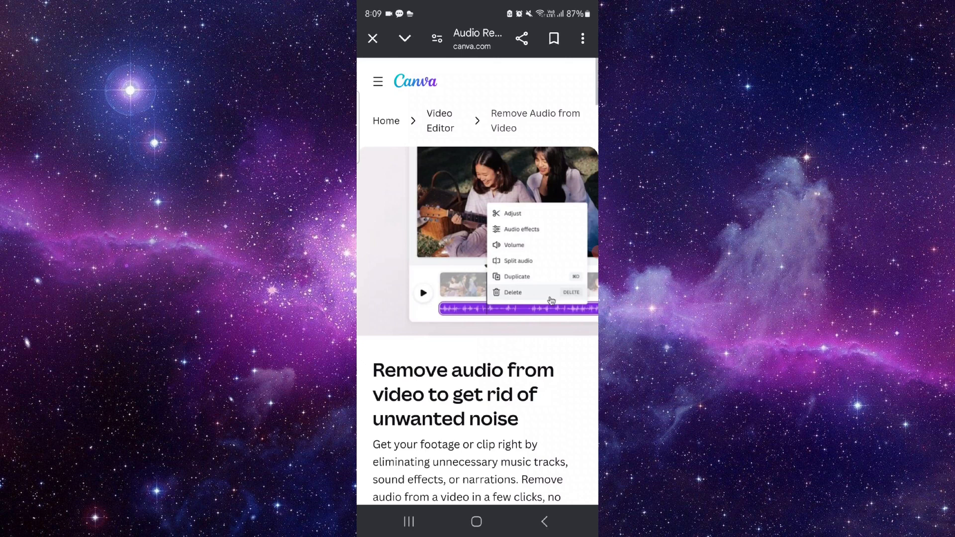
pyautogui.scroll(-3)
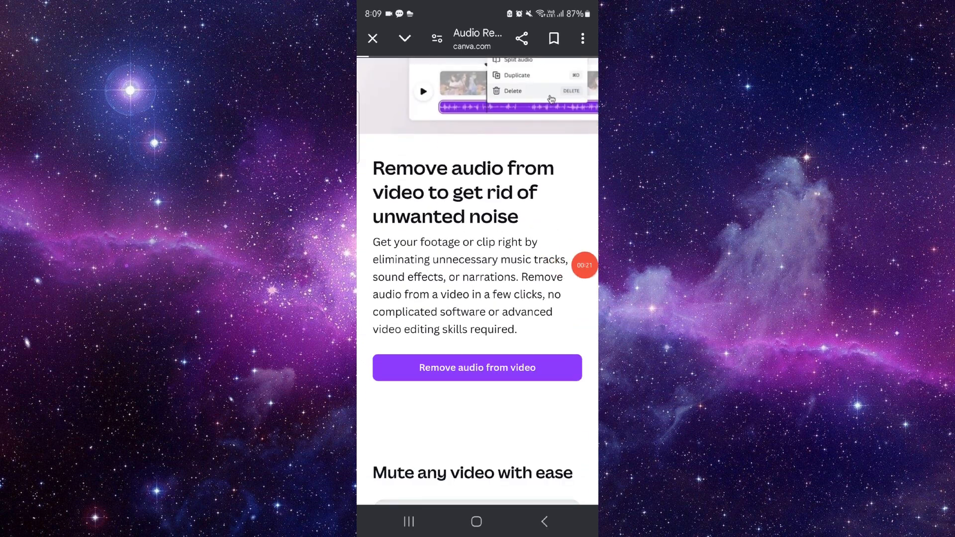
pyautogui.scroll(-3)
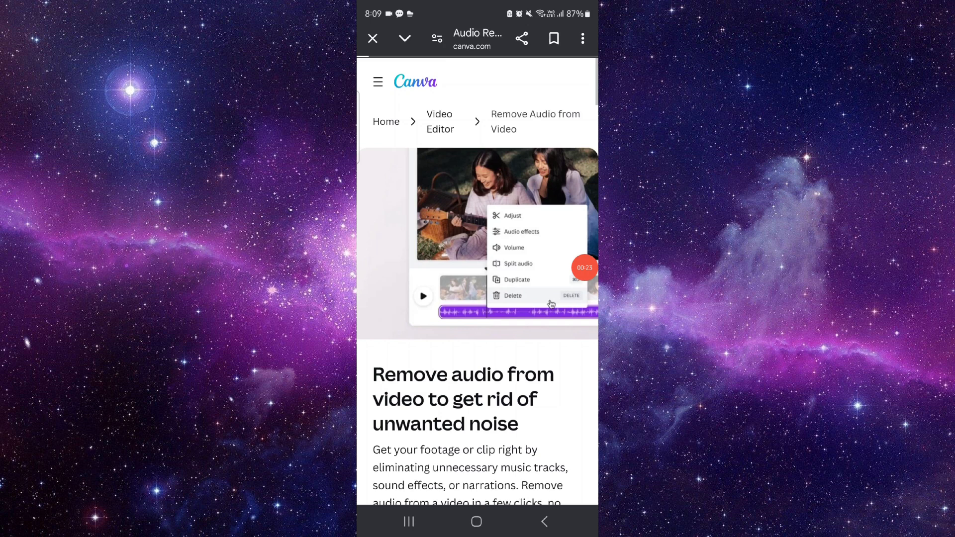
pyautogui.click(408, 521)
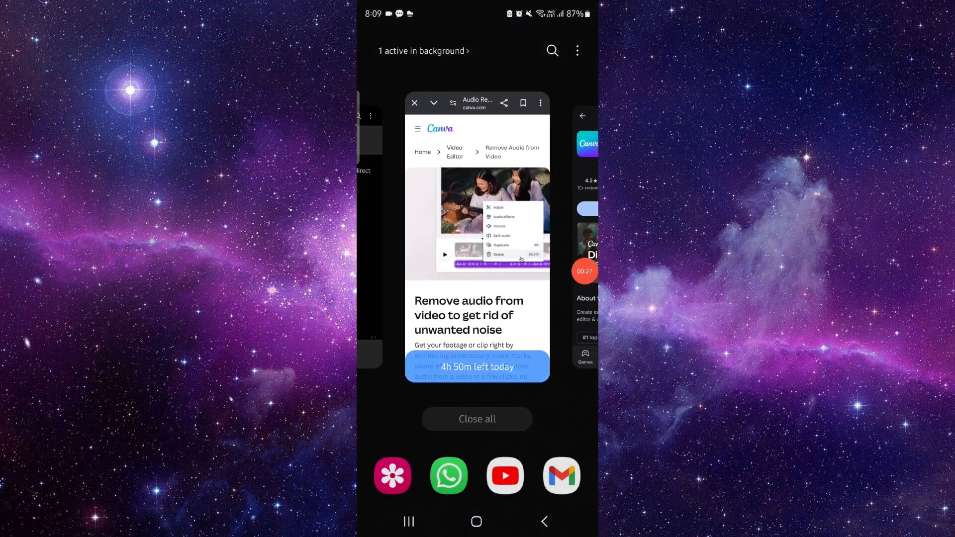